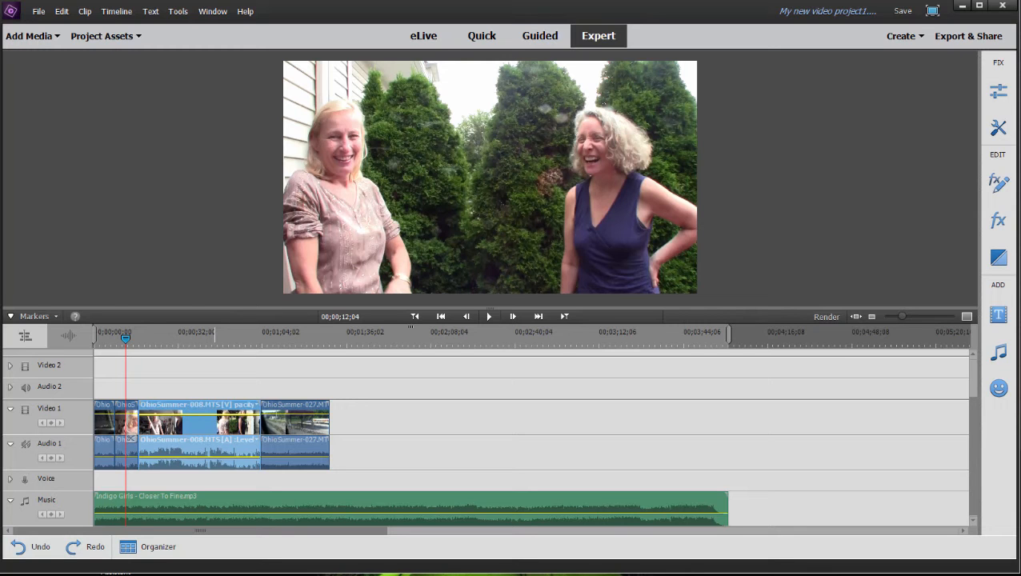
pyautogui.moveTo(483, 205)
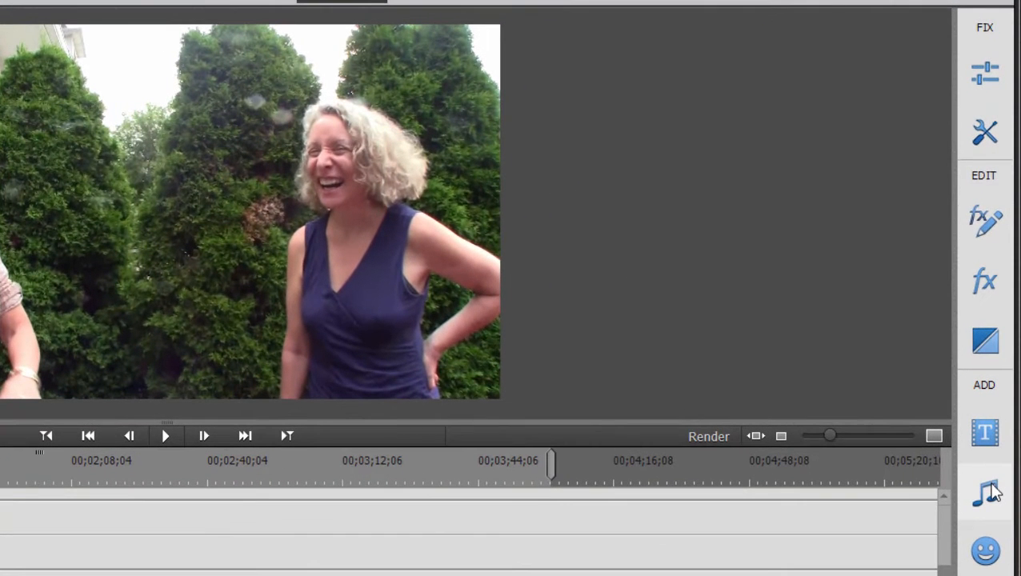
# Remix Closer To Fine.mp3 on the Music track so it ends with the 1:10 movie
pyautogui.click(986, 493)
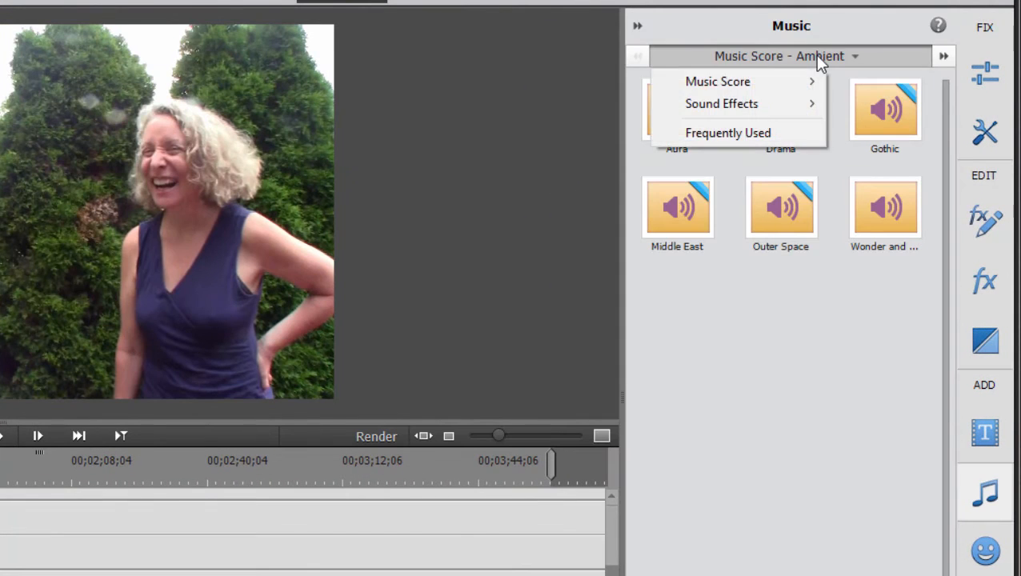
pyautogui.moveTo(717, 80)
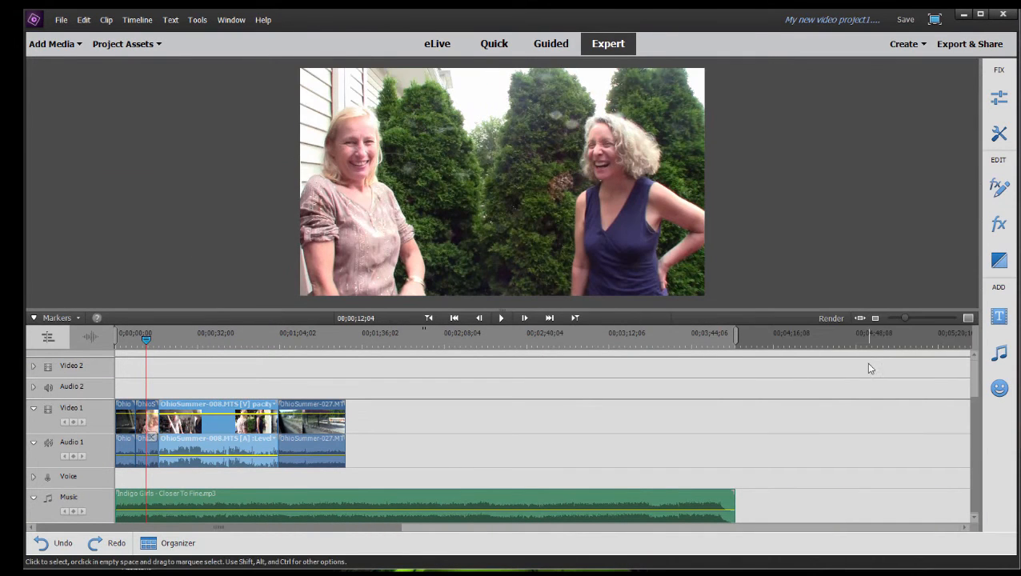
pyautogui.moveTo(729, 401)
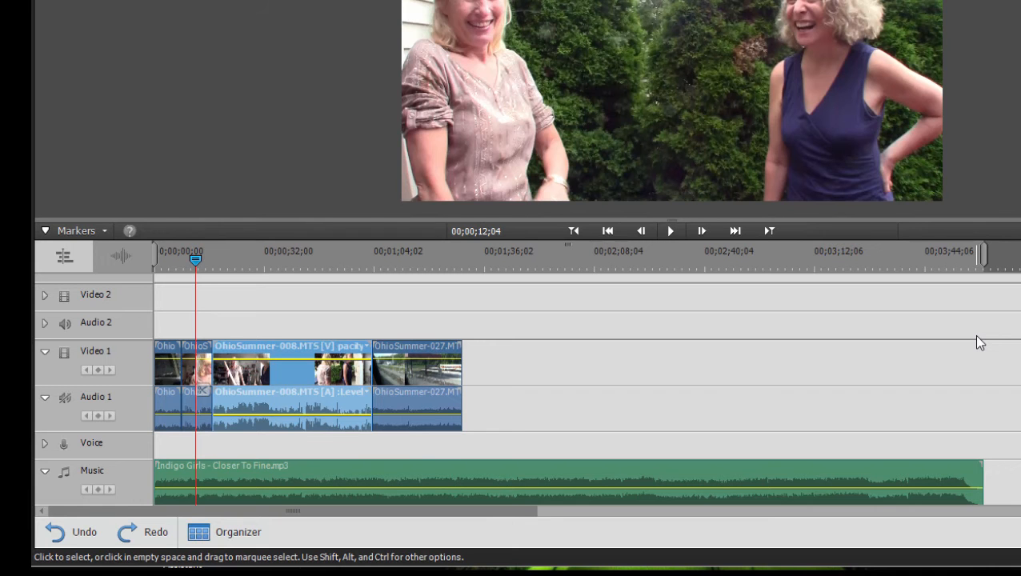
pyautogui.moveTo(779, 400)
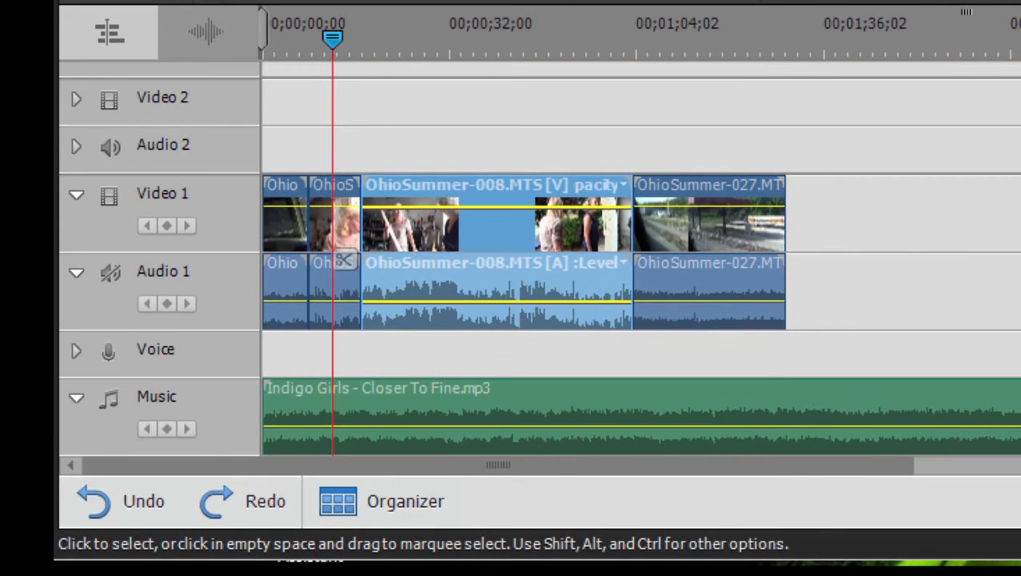
pyautogui.moveTo(781, 230)
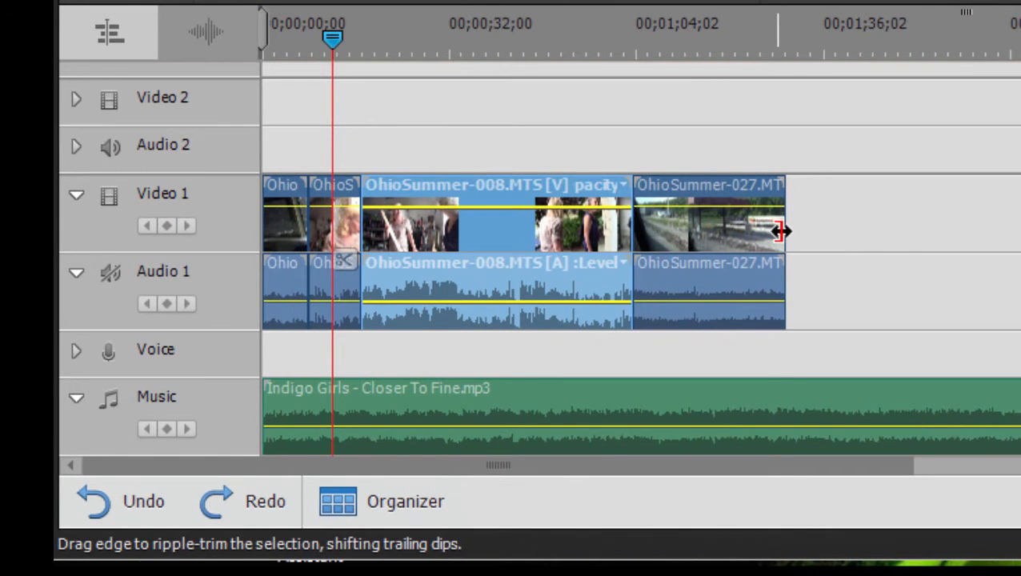
pyautogui.moveTo(781, 232)
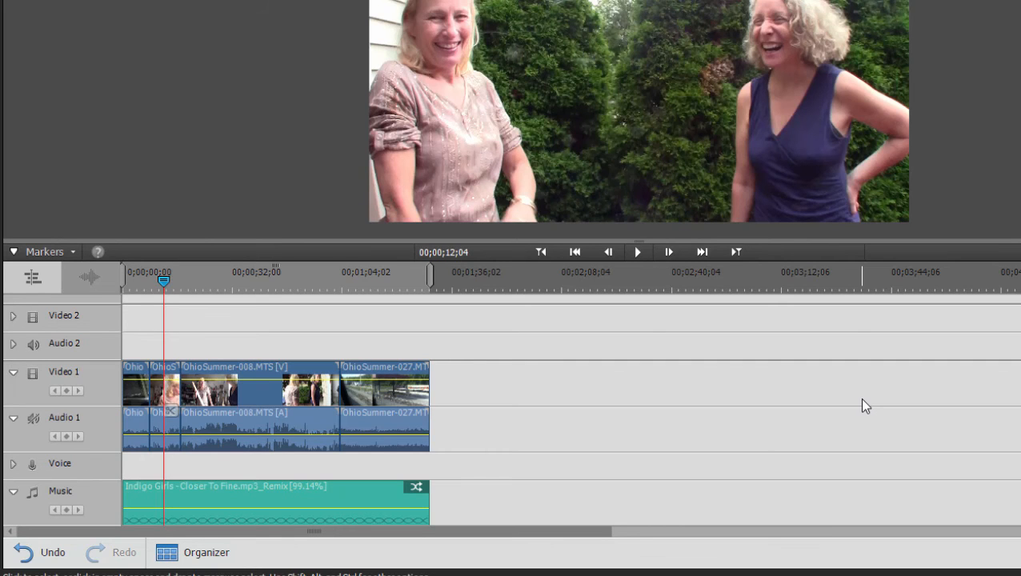
pyautogui.moveTo(269, 280)
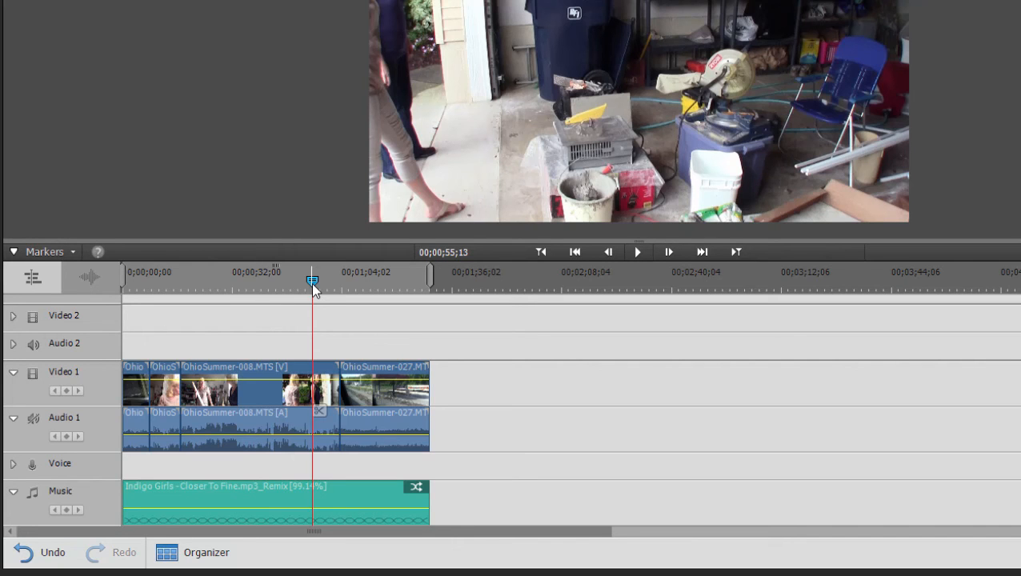
pyautogui.click(638, 251)
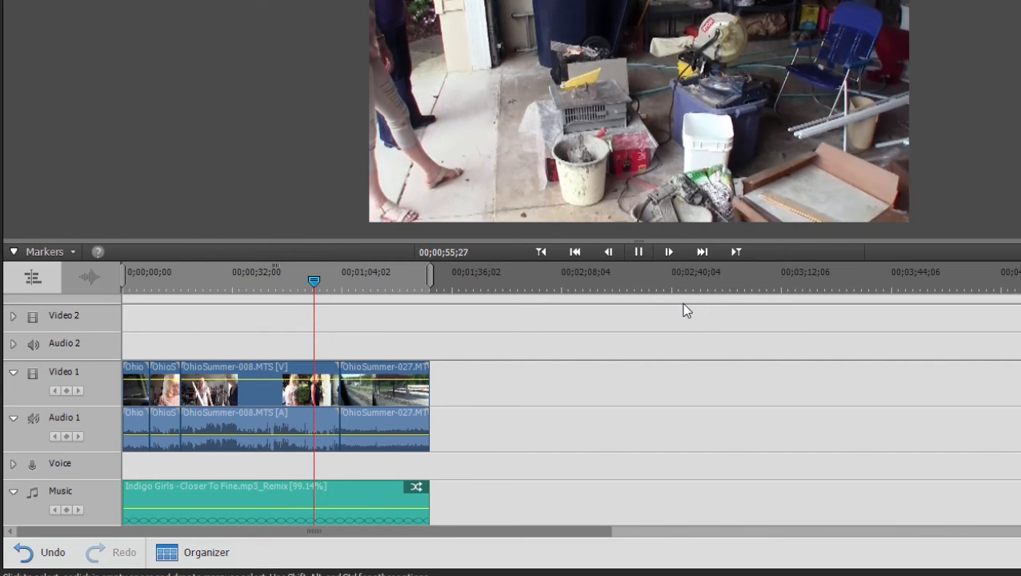
pyautogui.click(639, 252)
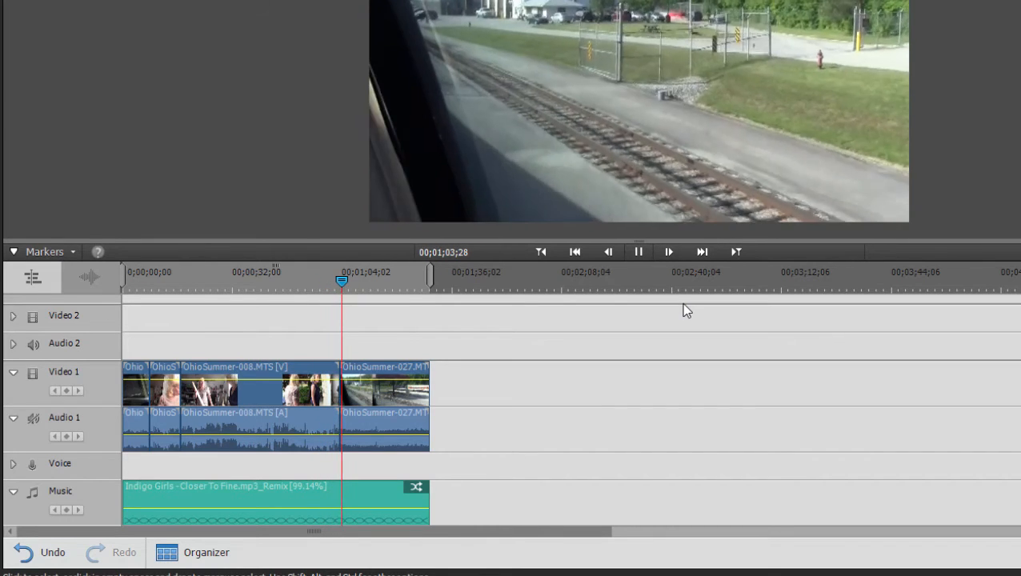
pyautogui.click(639, 251)
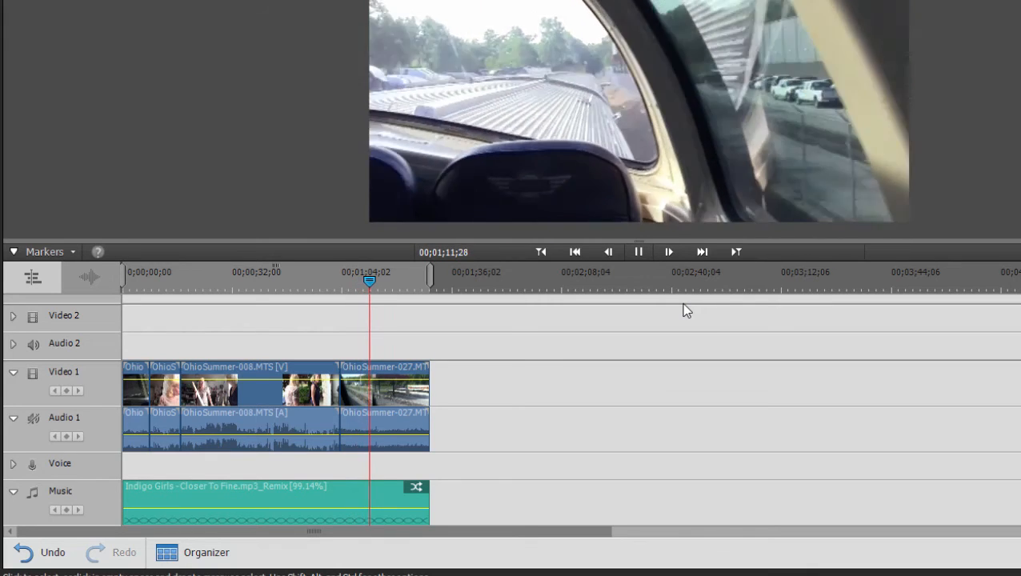
pyautogui.click(638, 253)
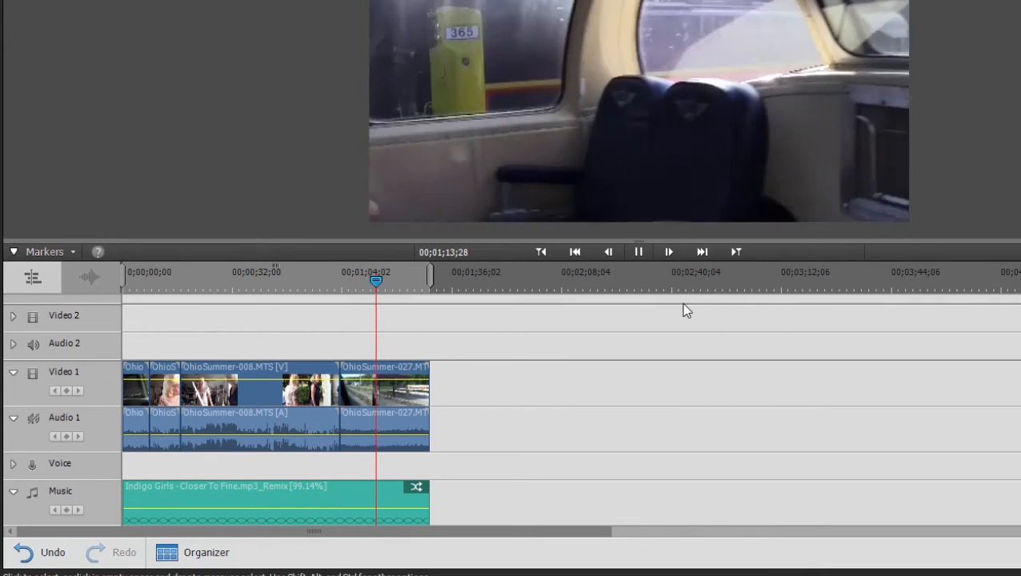
pyautogui.click(639, 251)
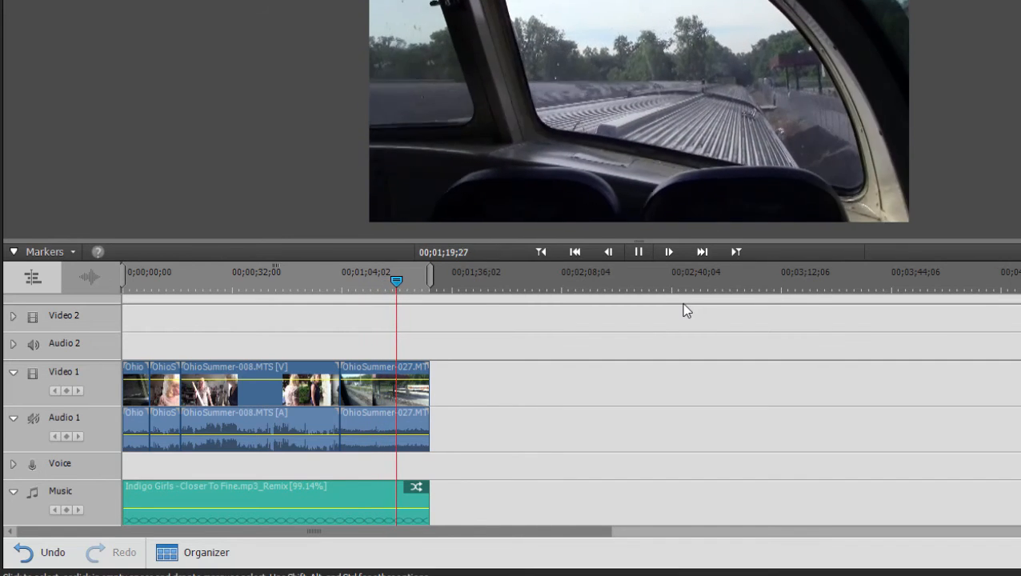
pyautogui.click(638, 251)
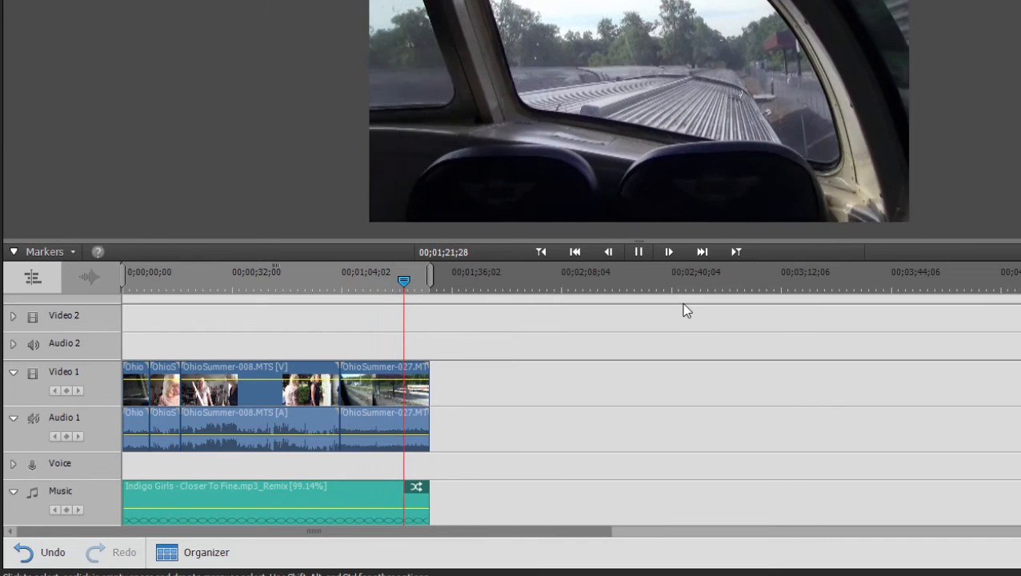
pyautogui.click(638, 251)
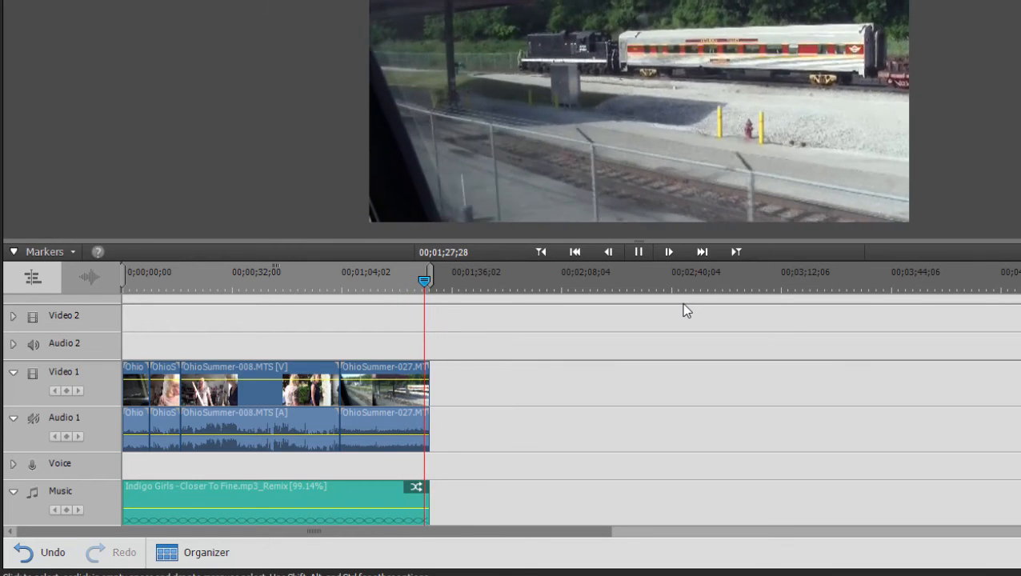
pyautogui.click(639, 251)
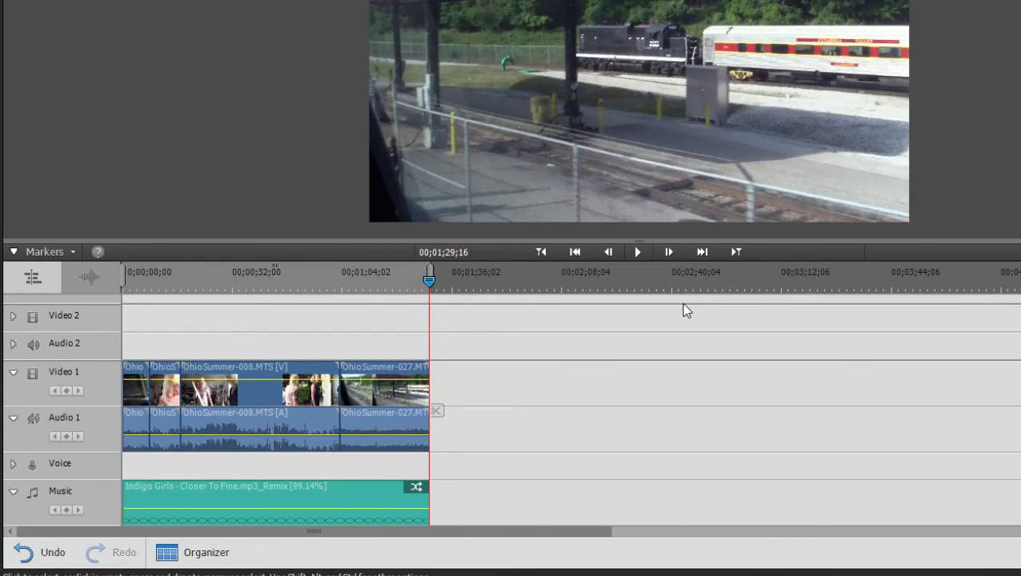